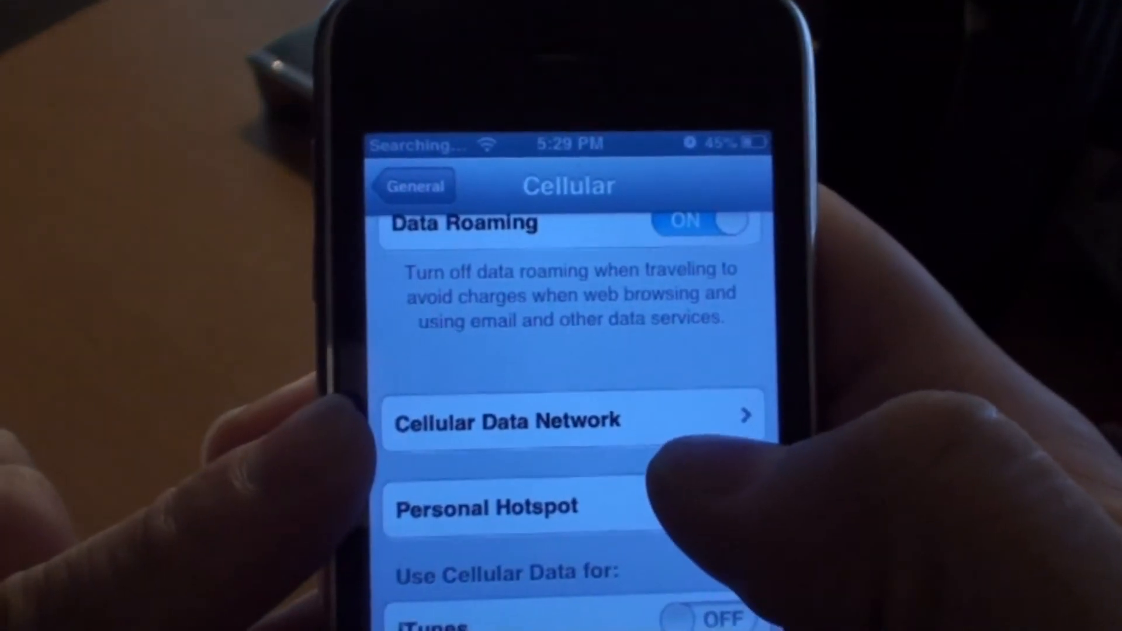
# Step: From the Cellular screen, go to Cellular Data Network to show the APN, username and password fields
pyautogui.click(572, 419)
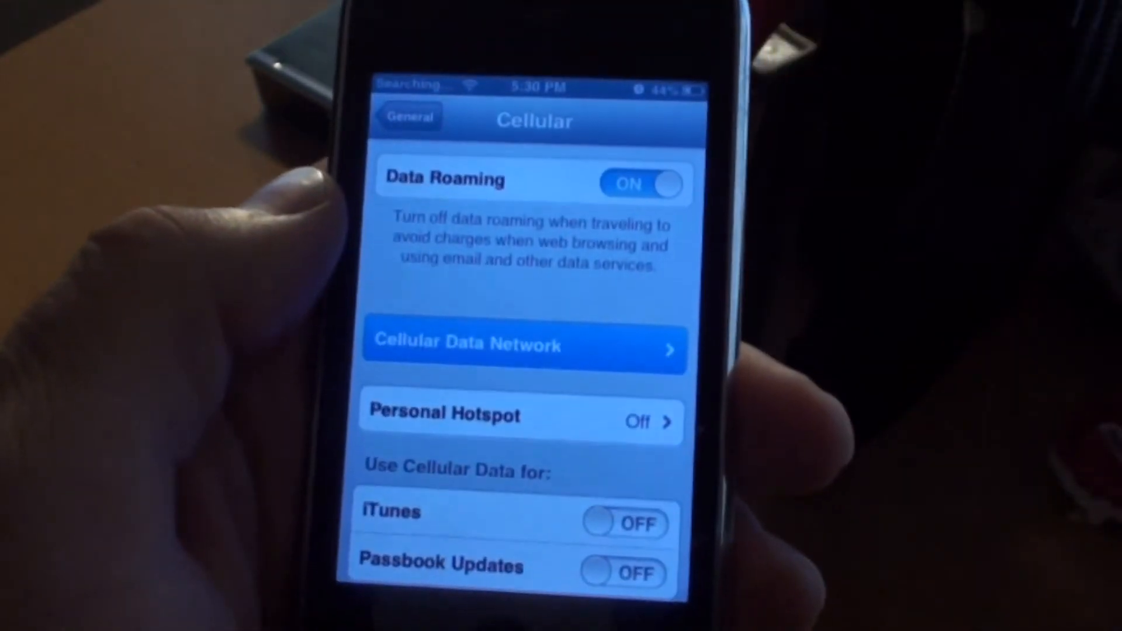
pyautogui.click(523, 350)
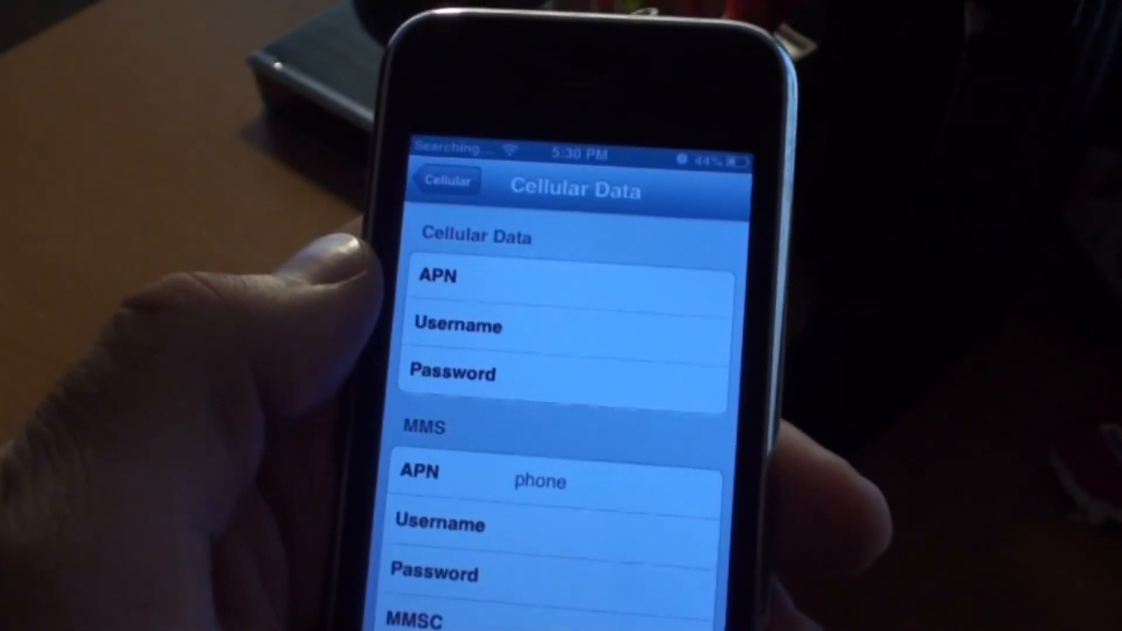